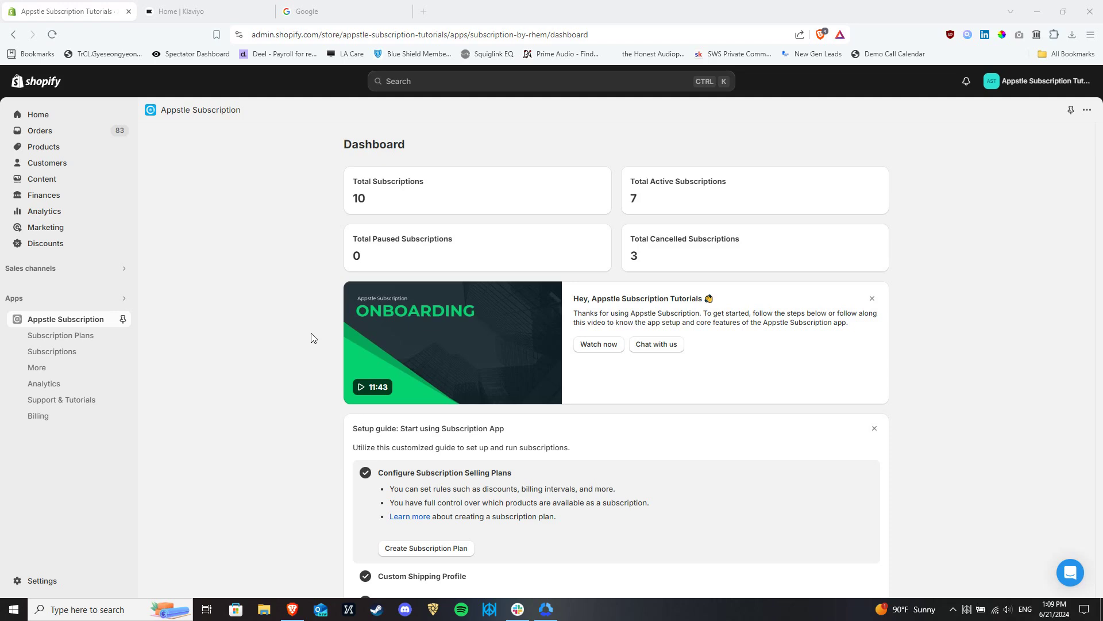
- Reach App Integrations via the sidebar's More menu and begin Klaviyo Email setup
click(36, 369)
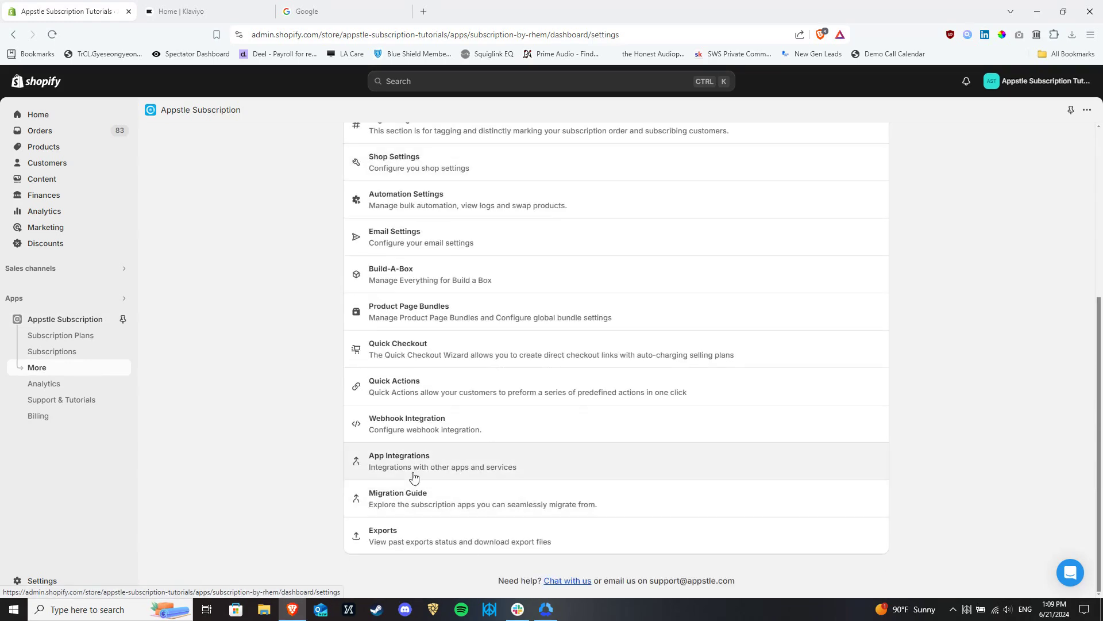
click(399, 459)
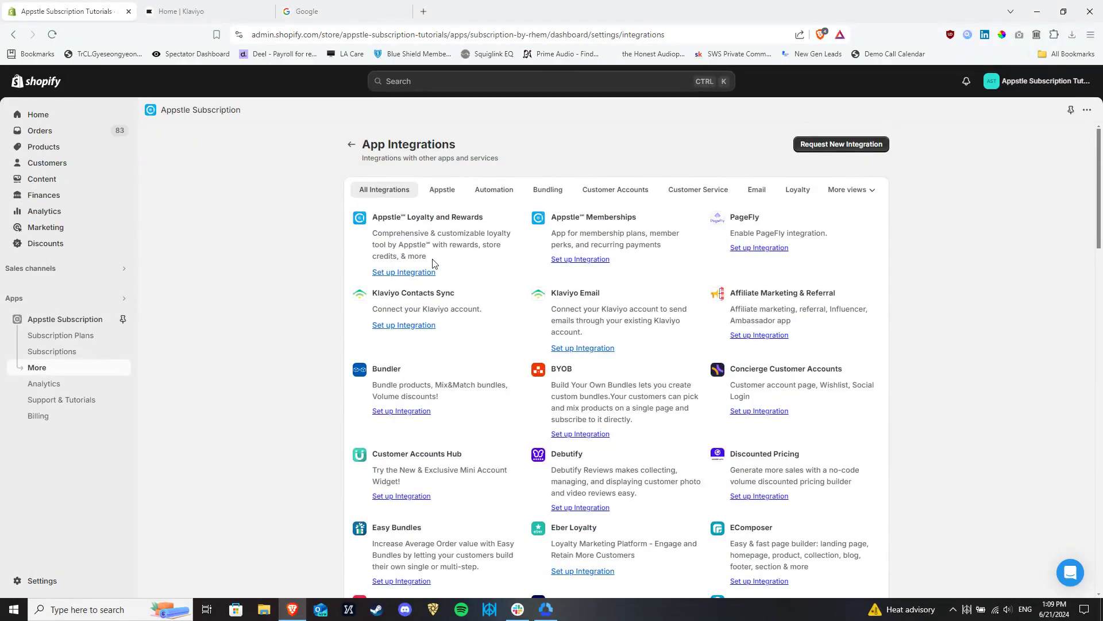
scroll(down, 3)
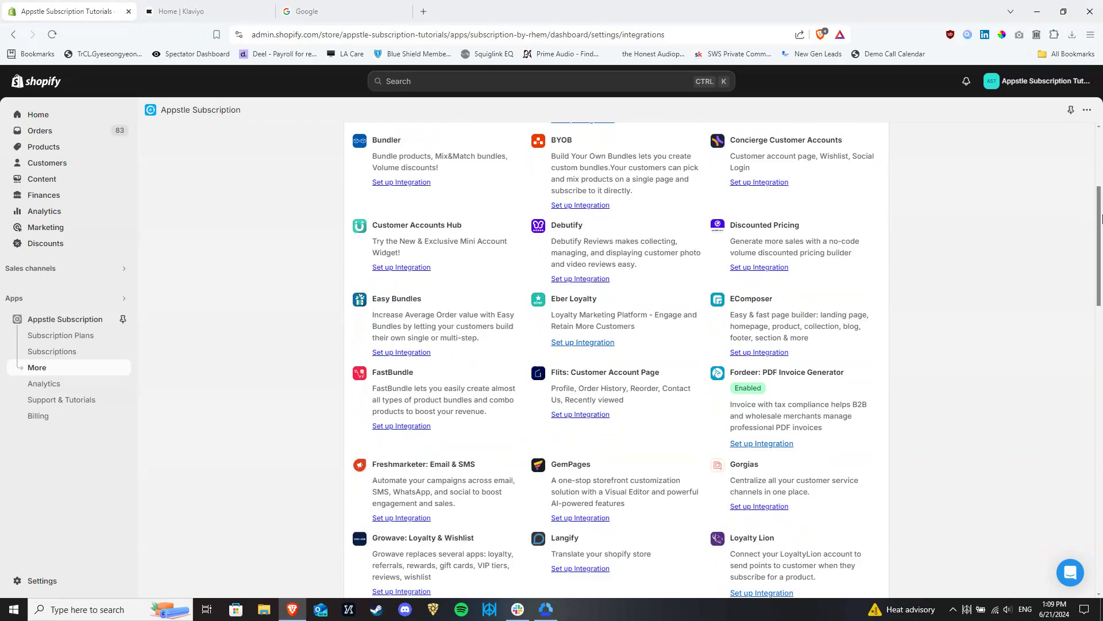
scroll(down, 3)
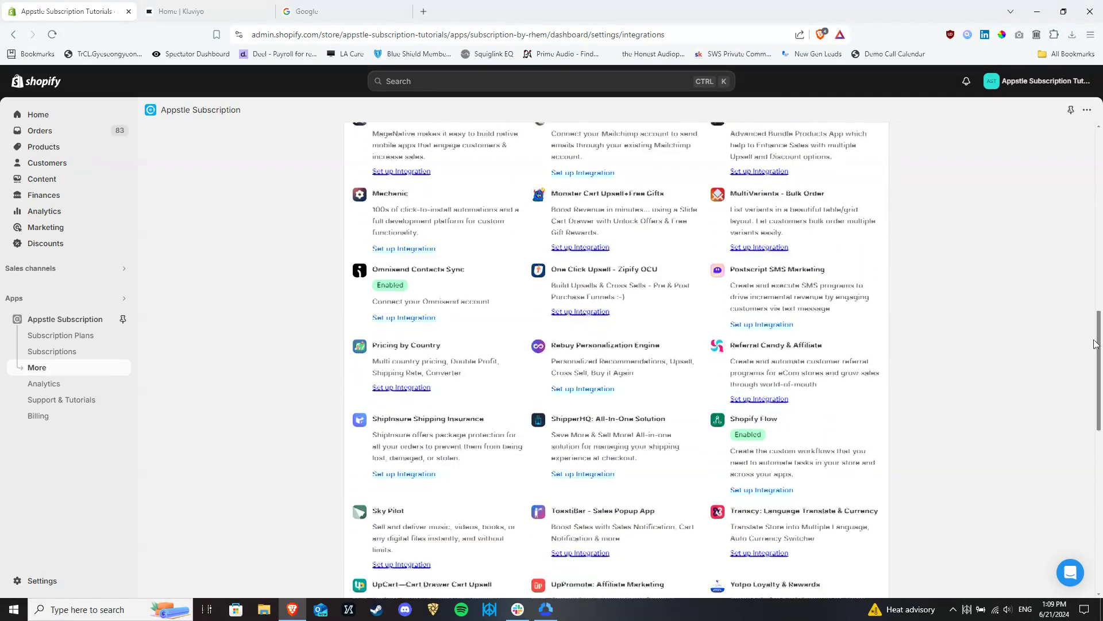
scroll(down, 3)
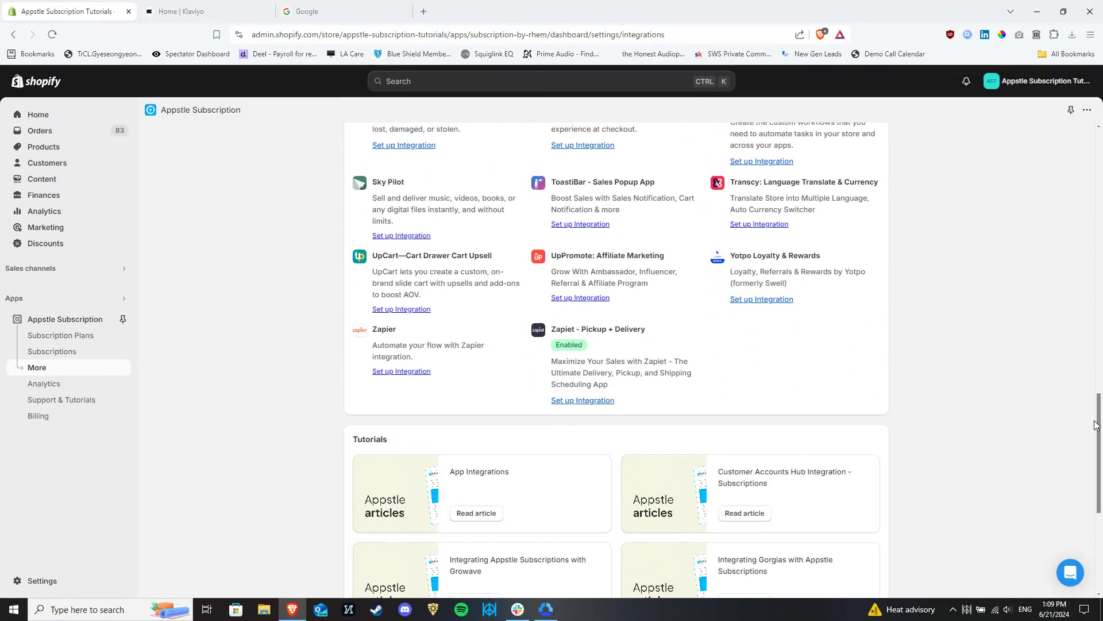
scroll(up, 3)
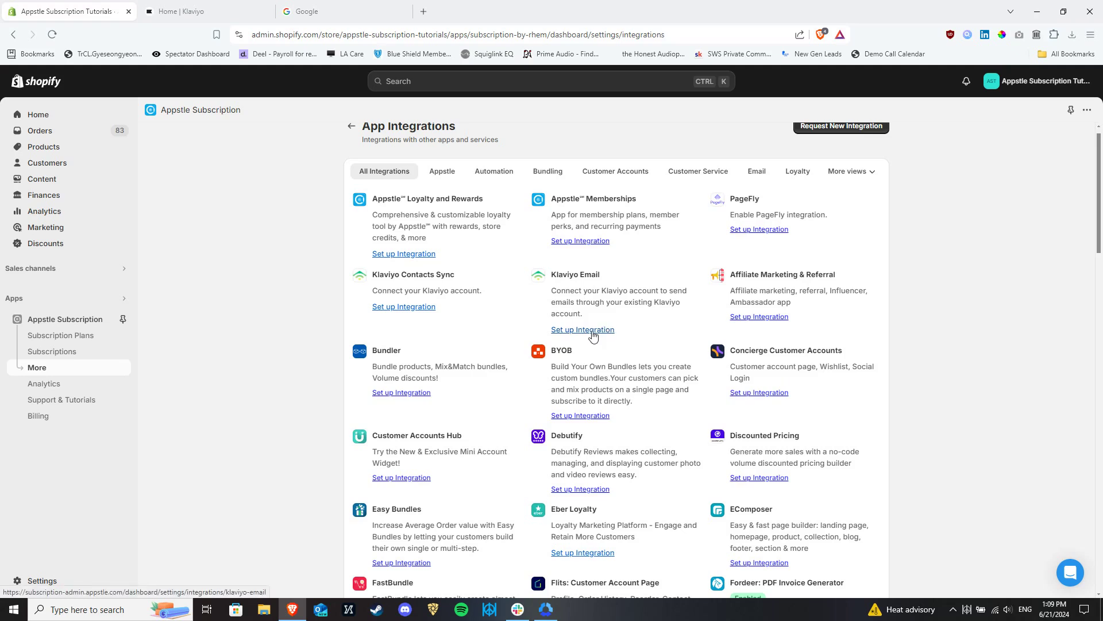
click(583, 329)
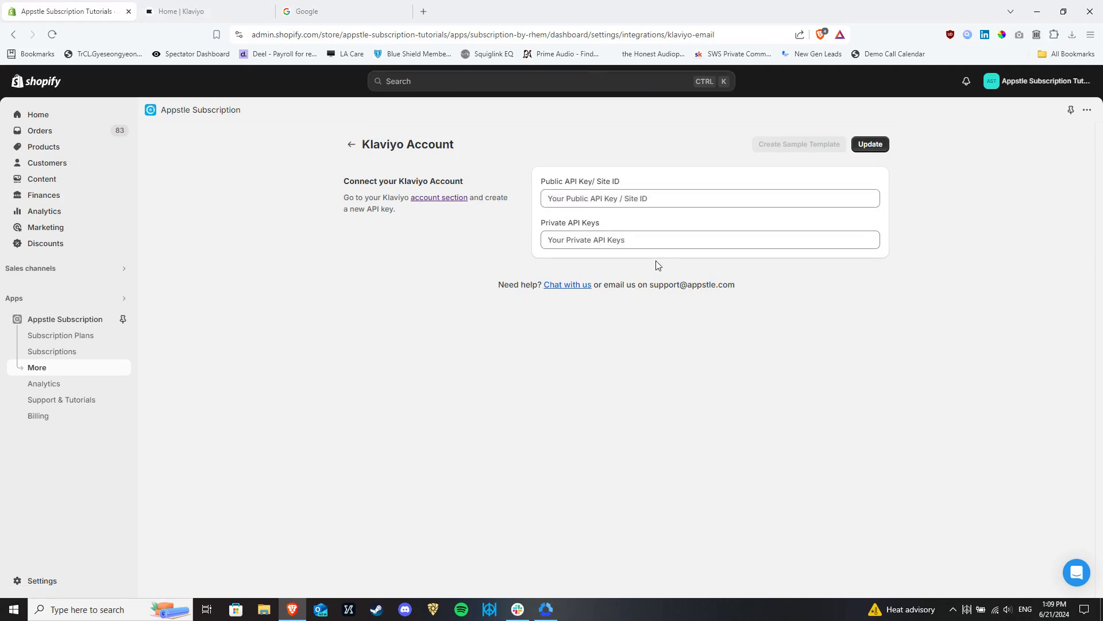
click(205, 12)
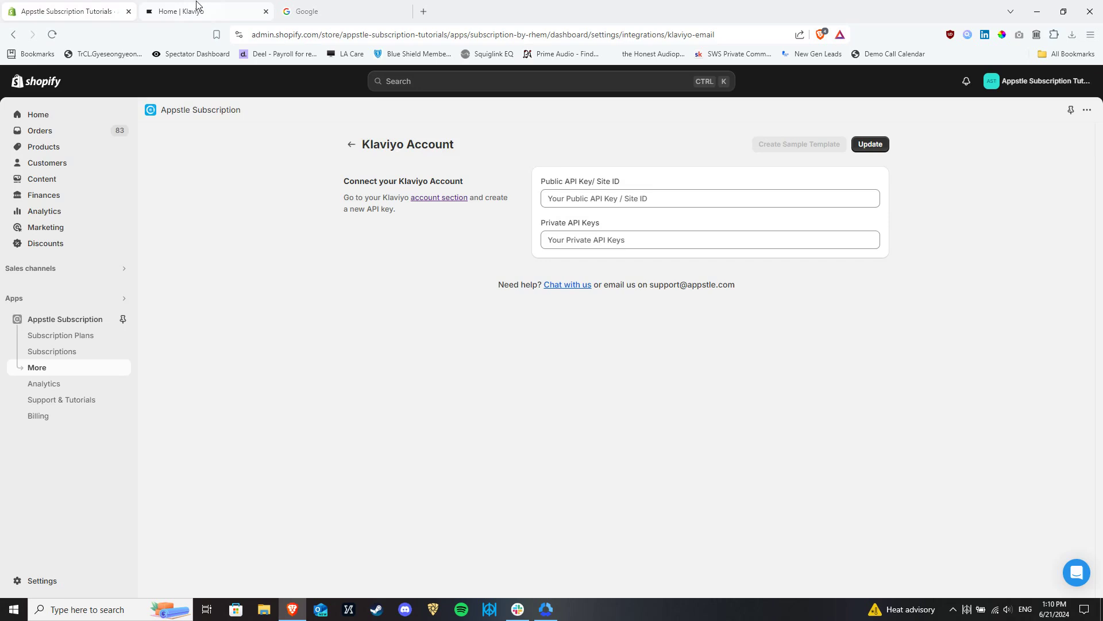
- Switch to the Klaviyo tab and reach Settings from the bottom-left account menu
click(205, 12)
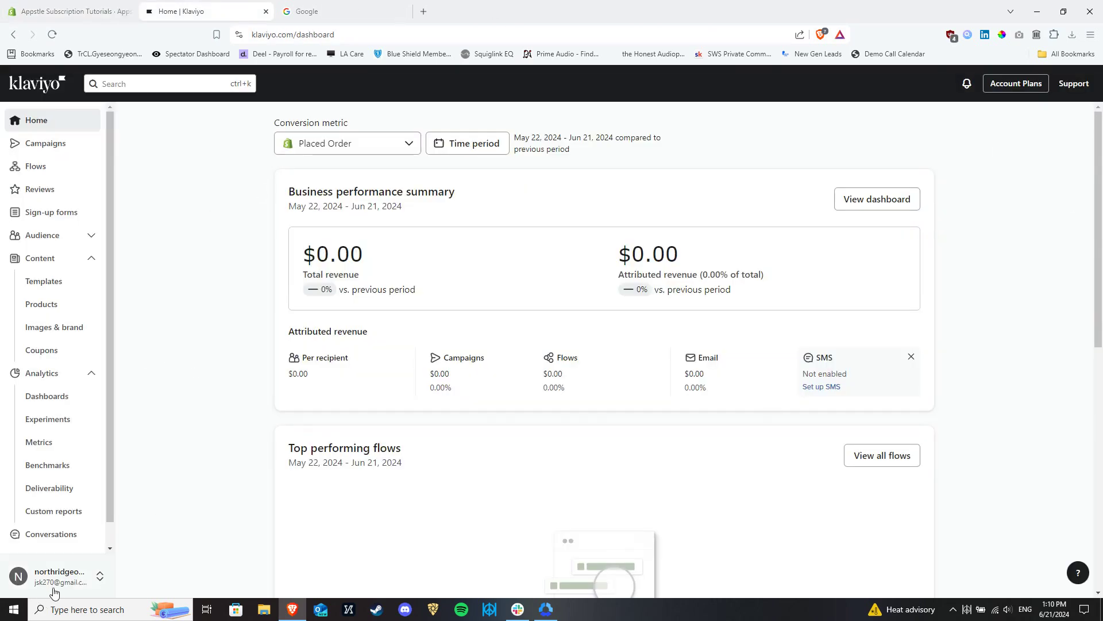
click(55, 576)
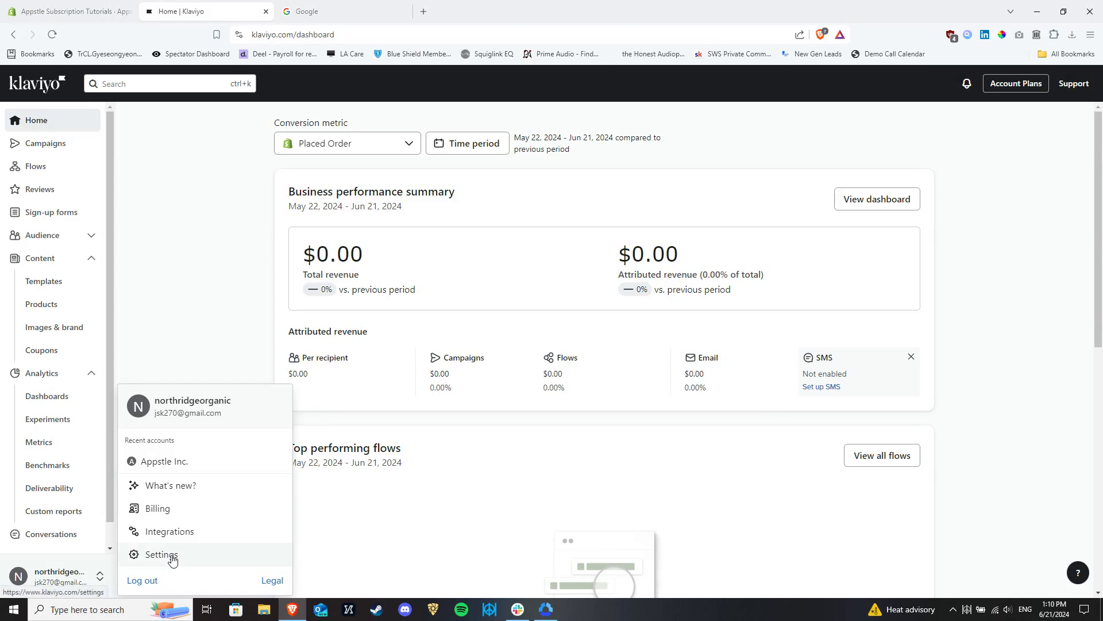
mouse_move(182, 331)
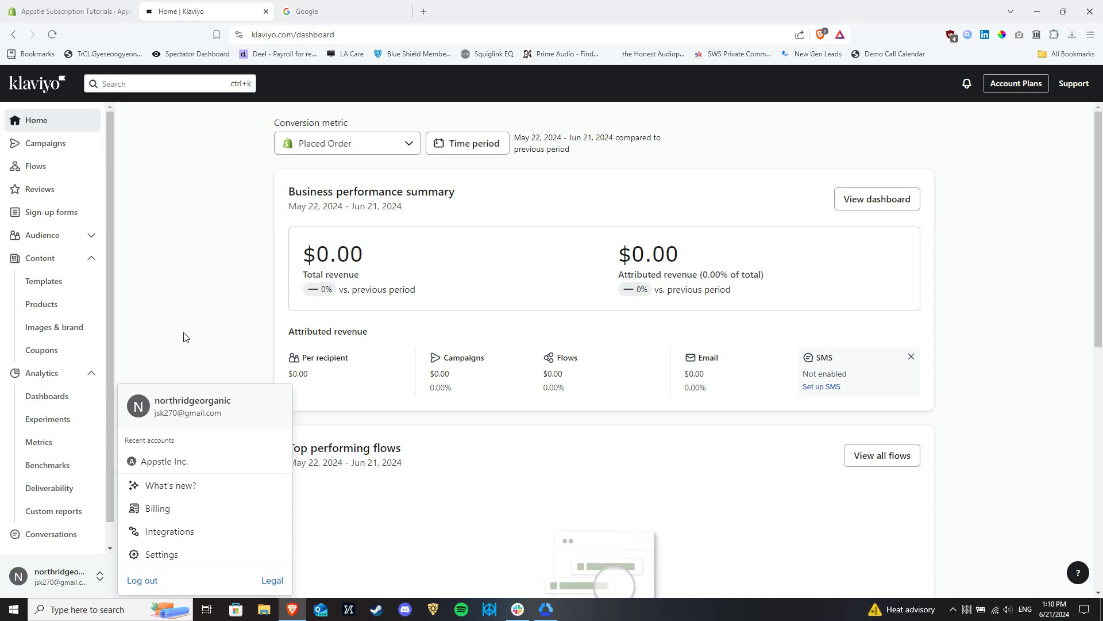
mouse_move(161, 554)
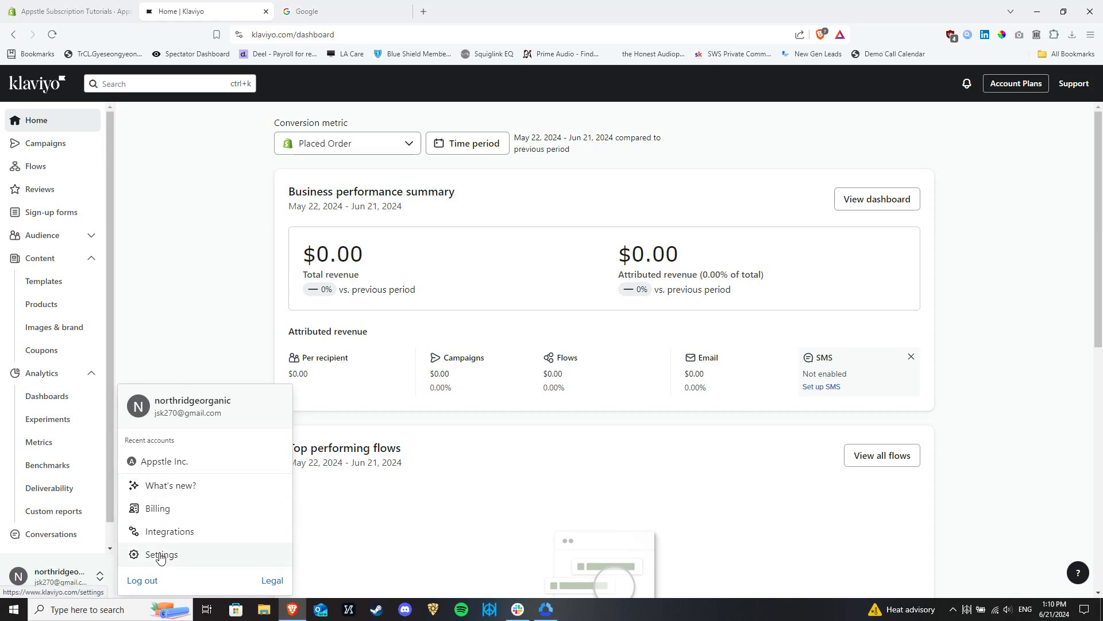
click(161, 554)
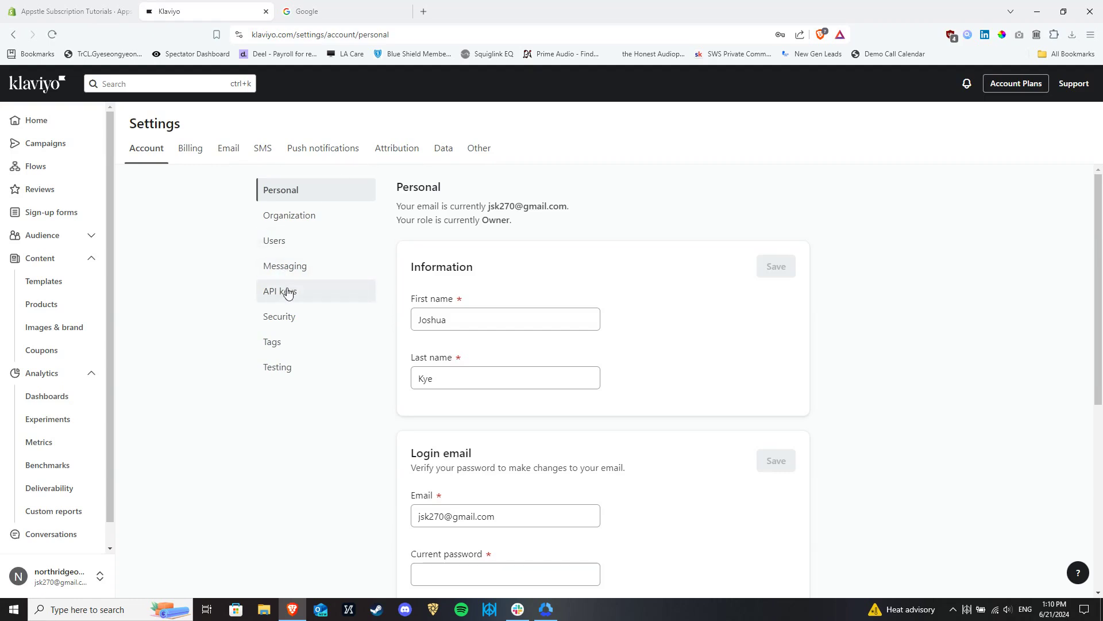
- Select the public API key on Klaviyo's API keys page and start a new private key
click(281, 291)
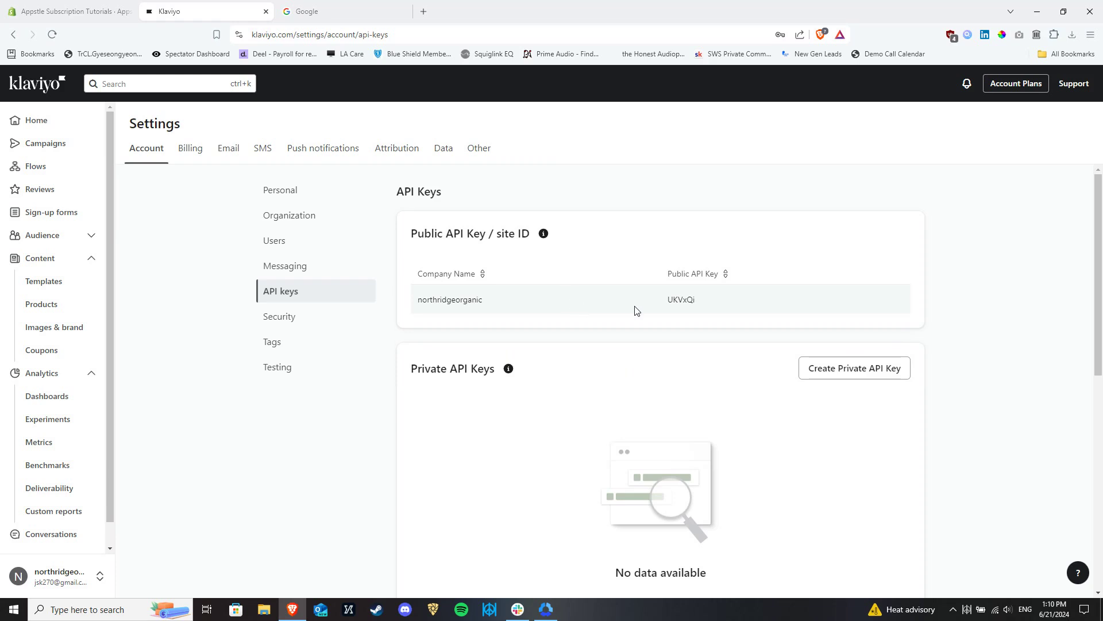
double_click(680, 299)
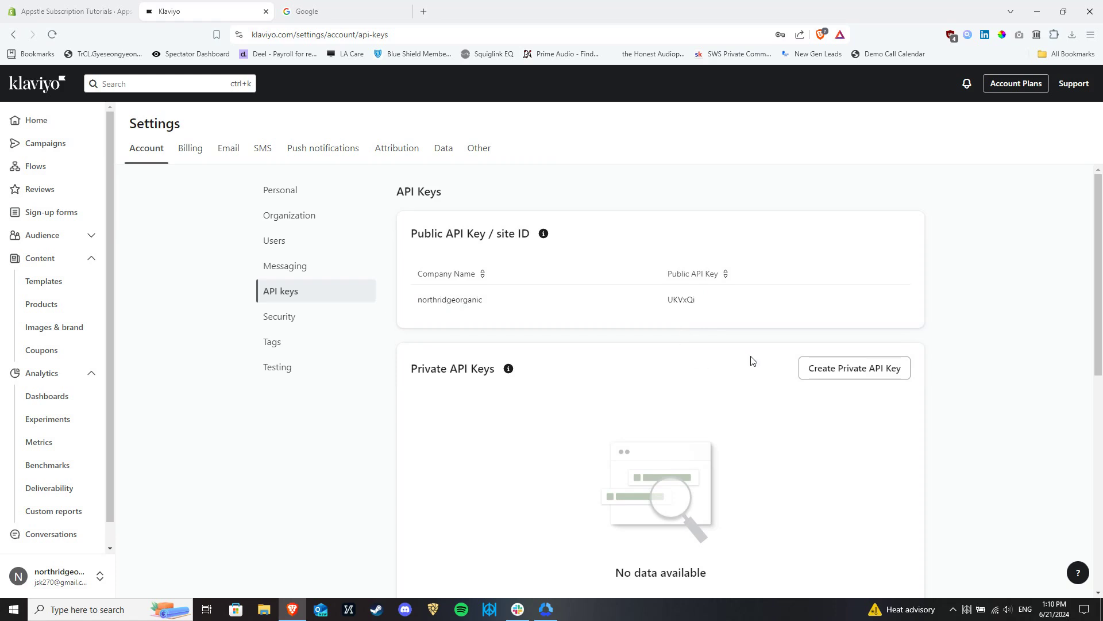
scroll(down, 3)
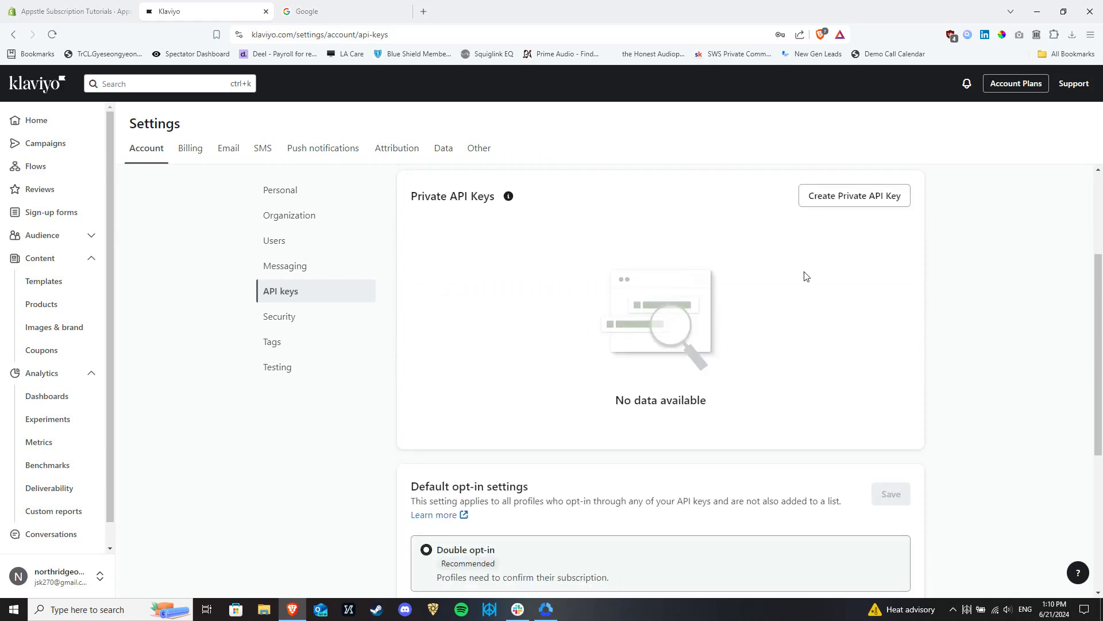
click(854, 196)
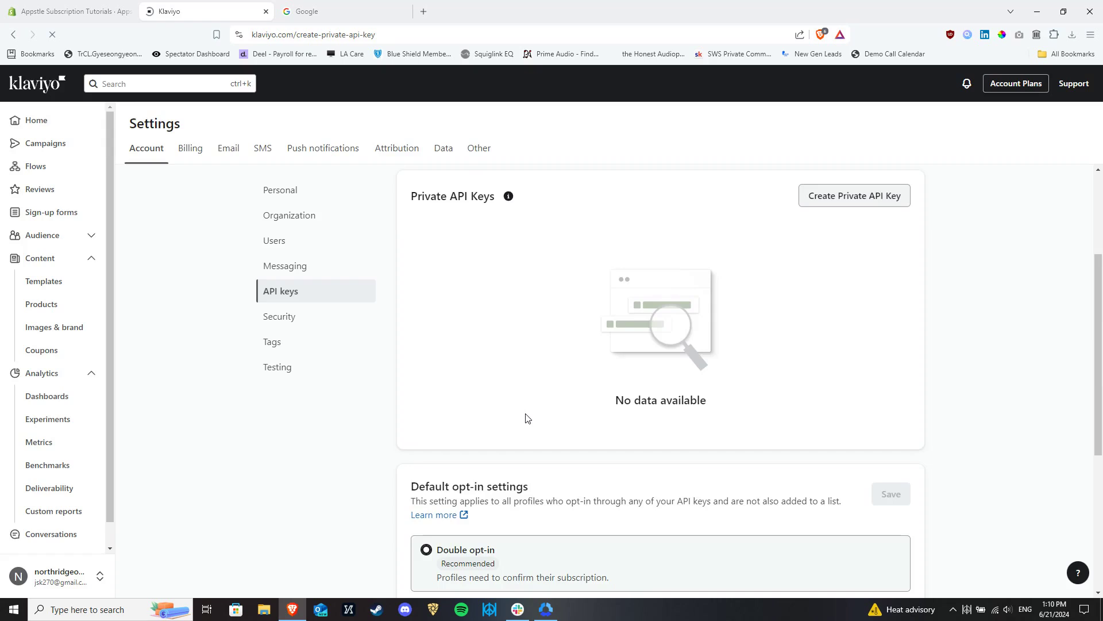
- Create the private key 'Appstle Subscriptions Integration' with Full Access Key scope
click(854, 195)
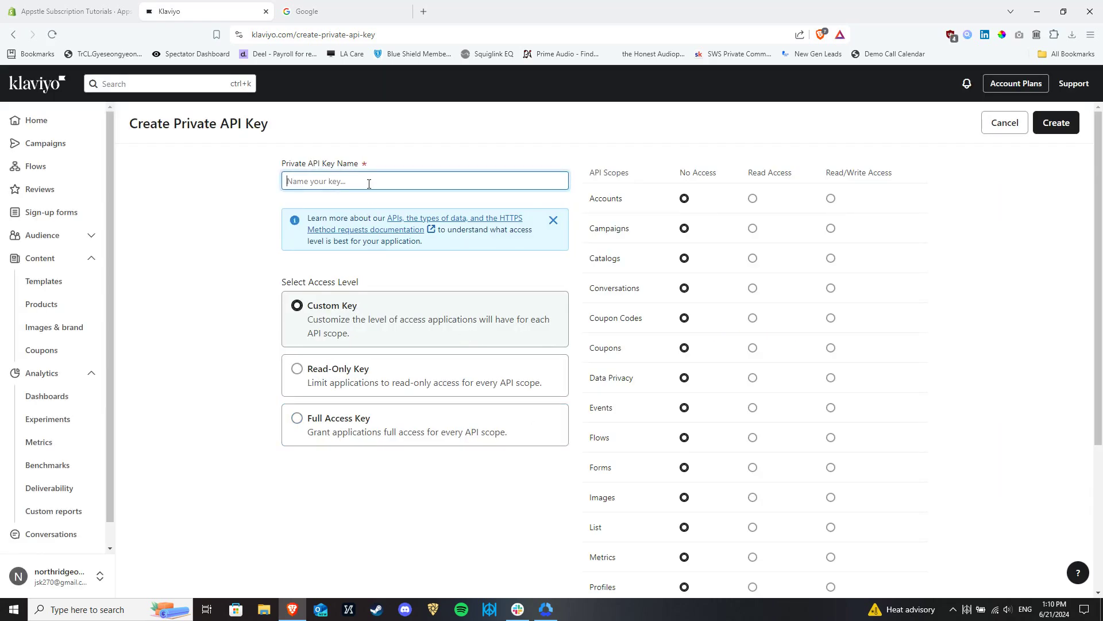
text(Appstle Subscriptions Integration)
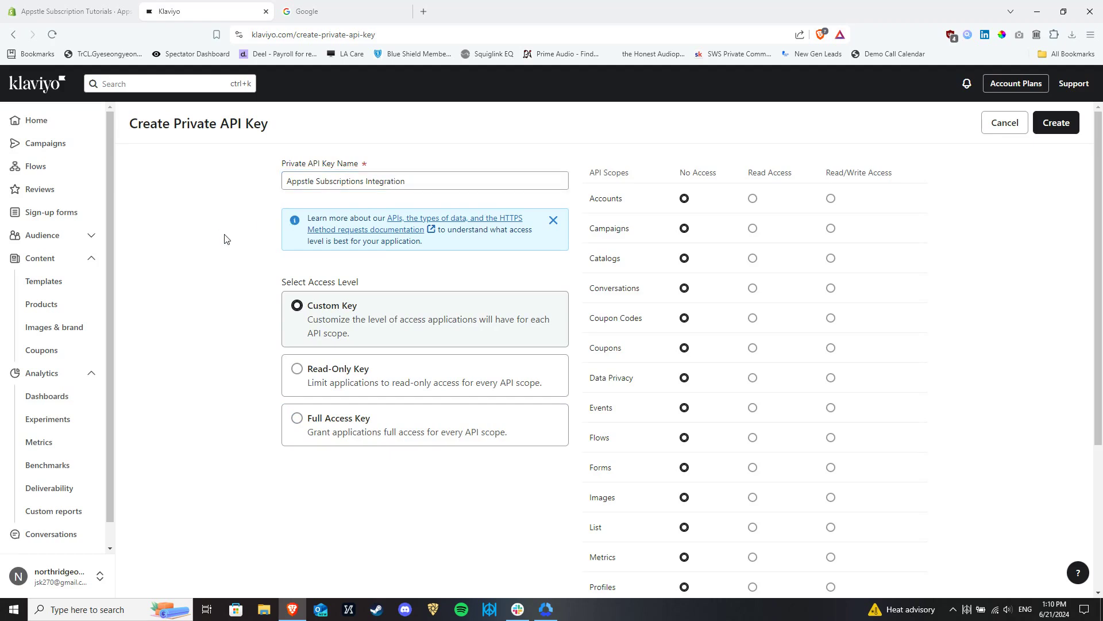
click(297, 418)
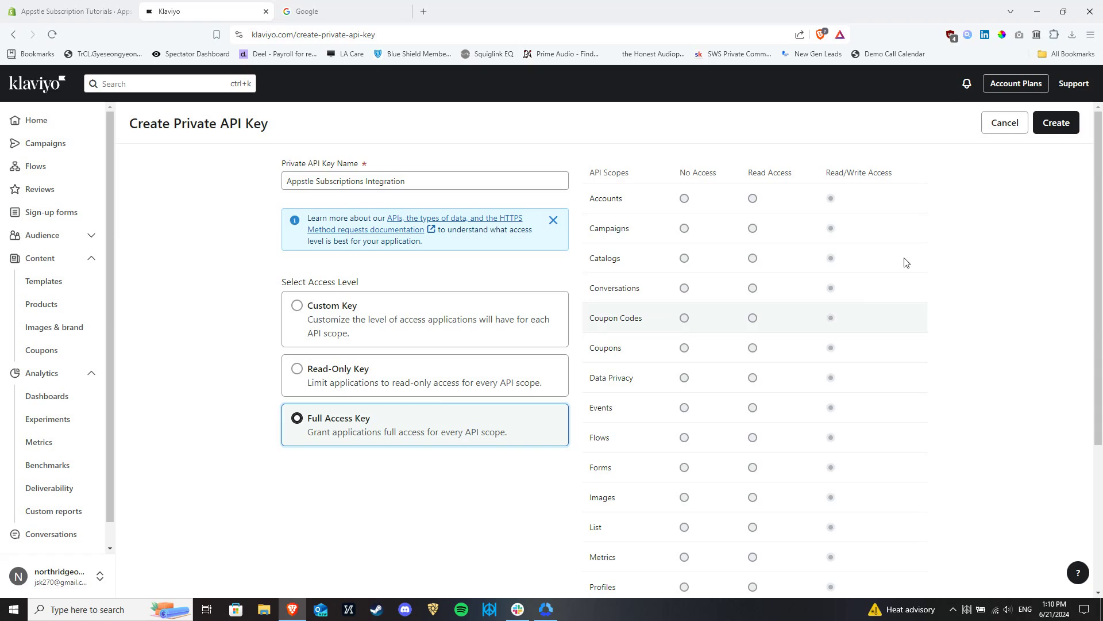
click(1055, 122)
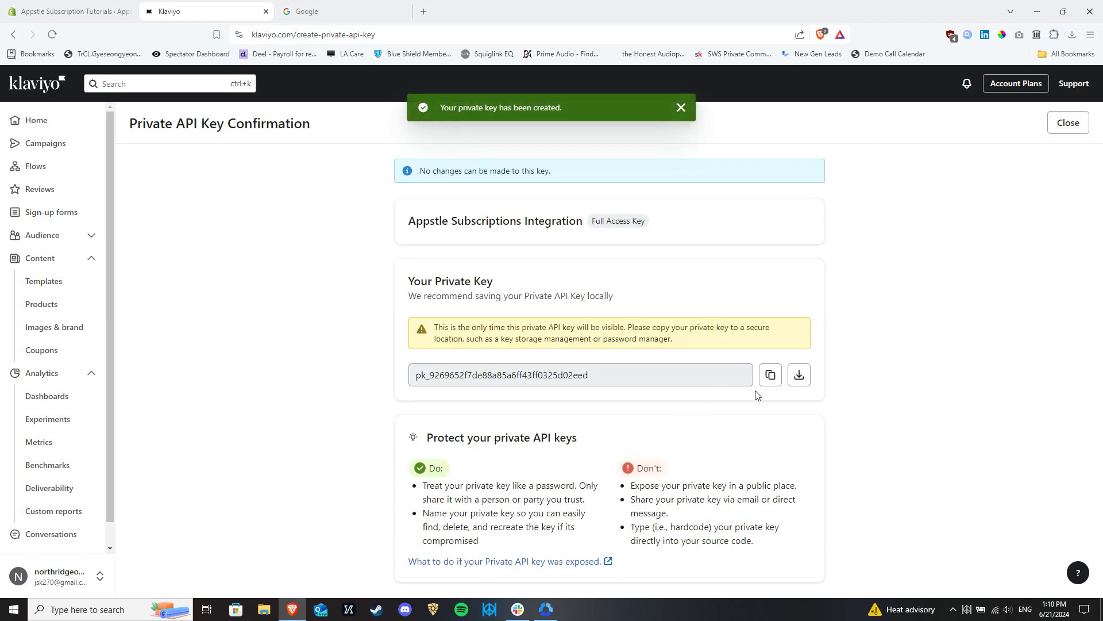
mouse_move(770, 374)
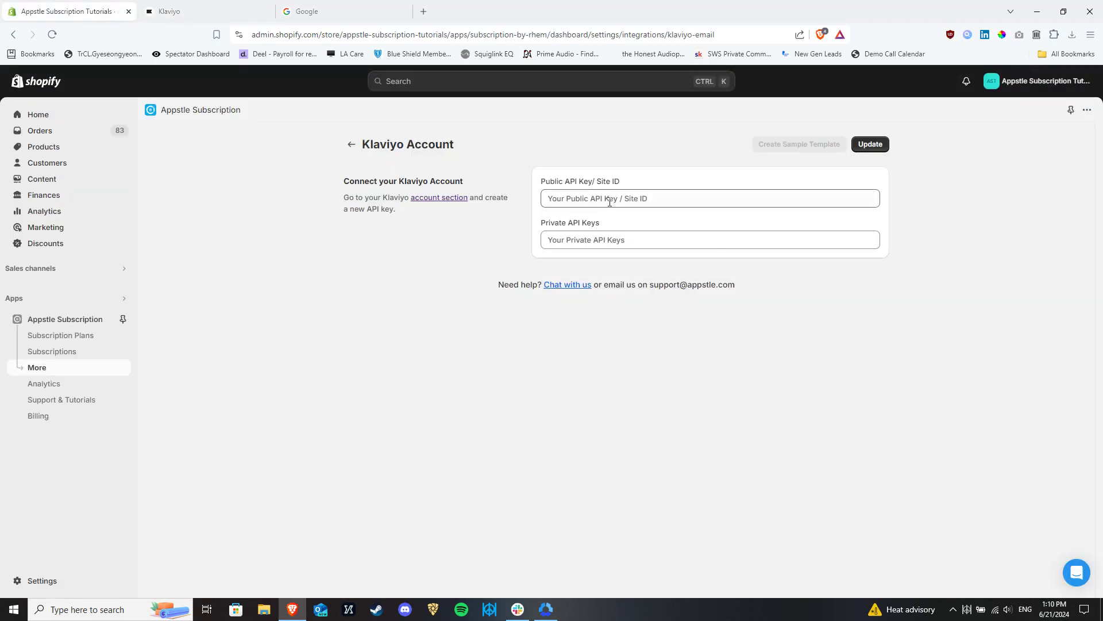
click(709, 239)
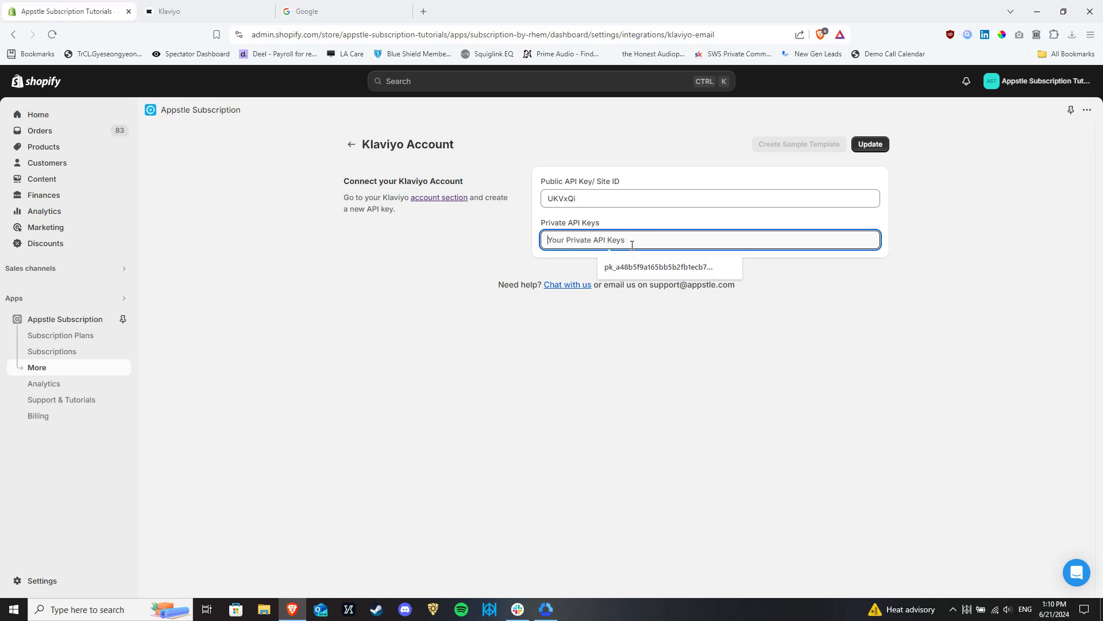
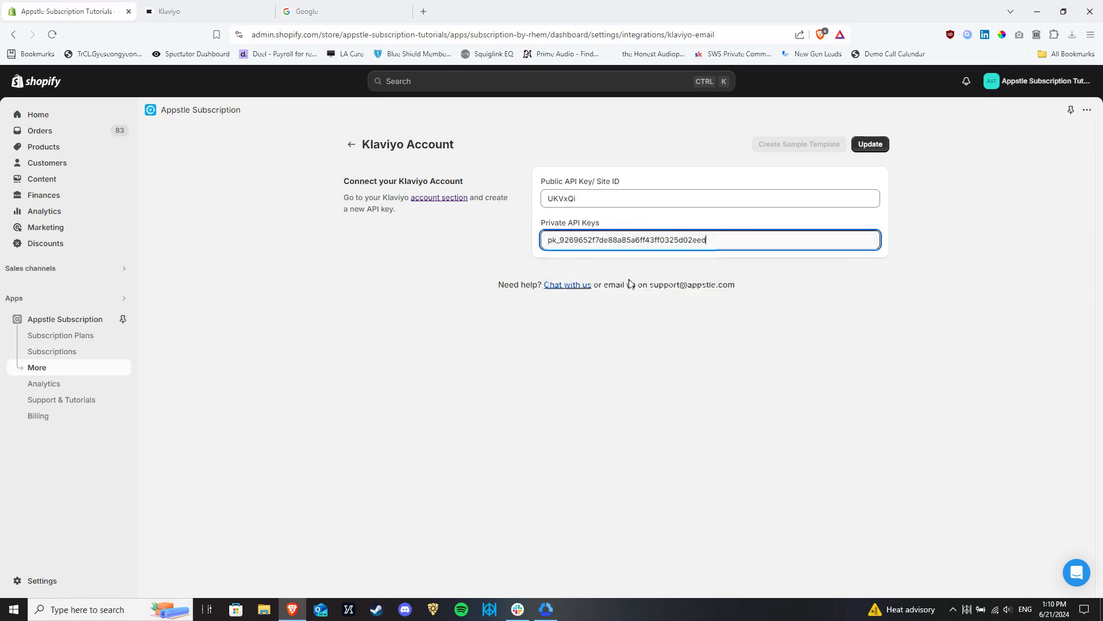
click(350, 144)
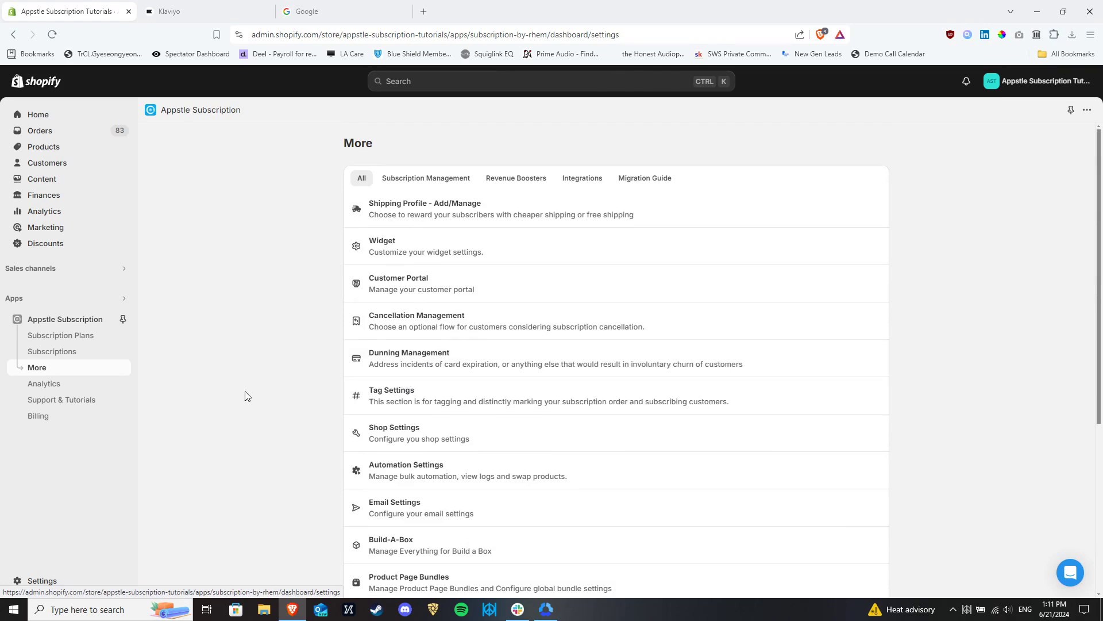
scroll(down, 3)
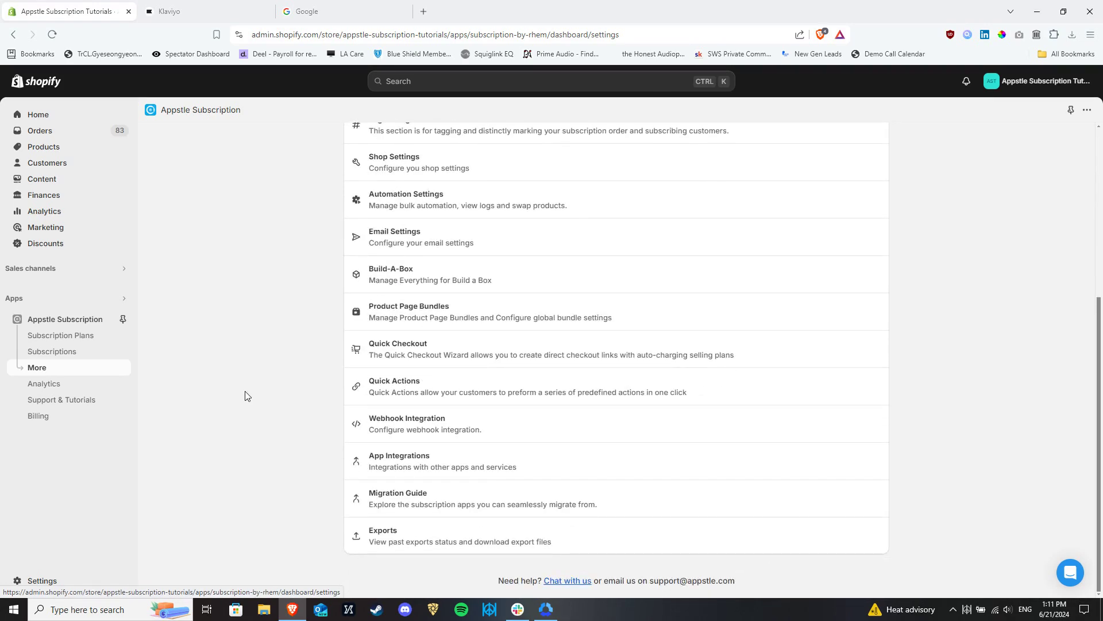